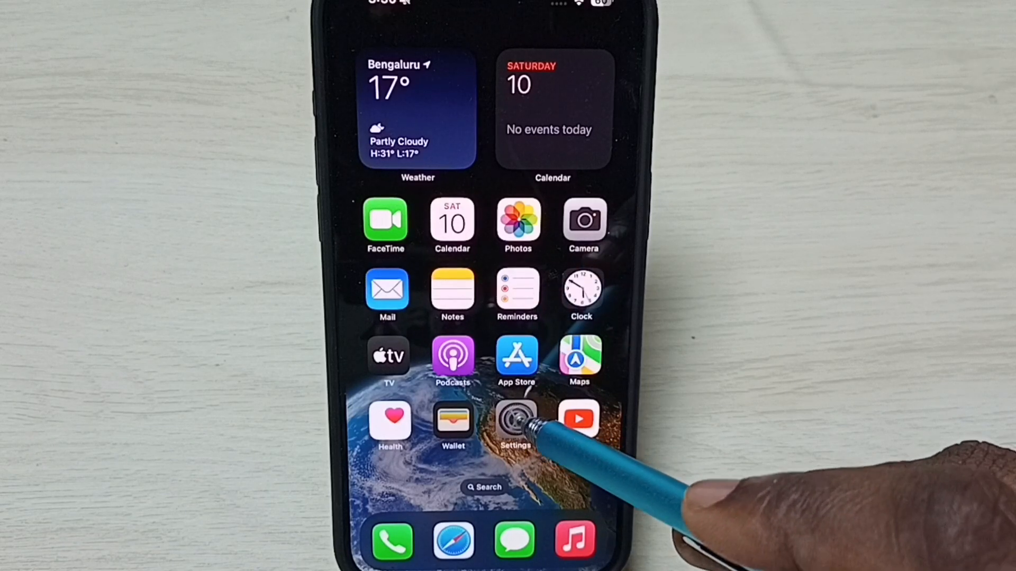
# Reach the Accessibility page from the Settings app's main list.
pyautogui.click(516, 418)
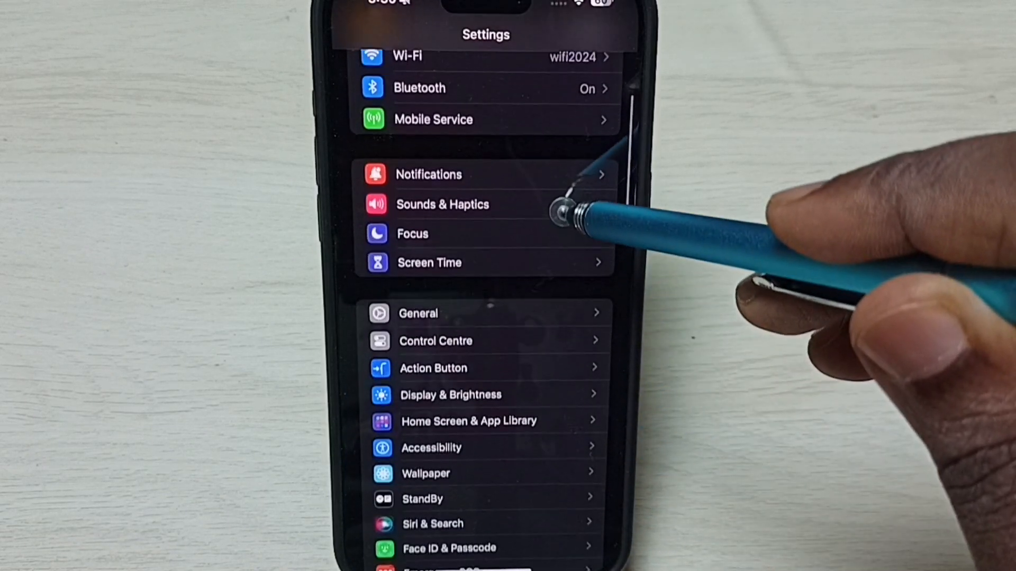
pyautogui.scroll(3)
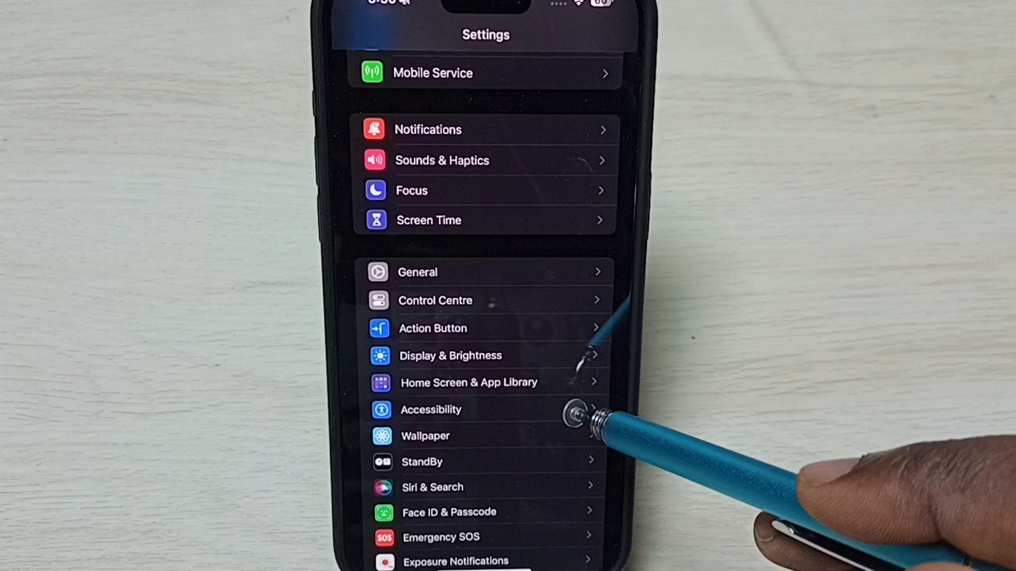
pyautogui.click(431, 410)
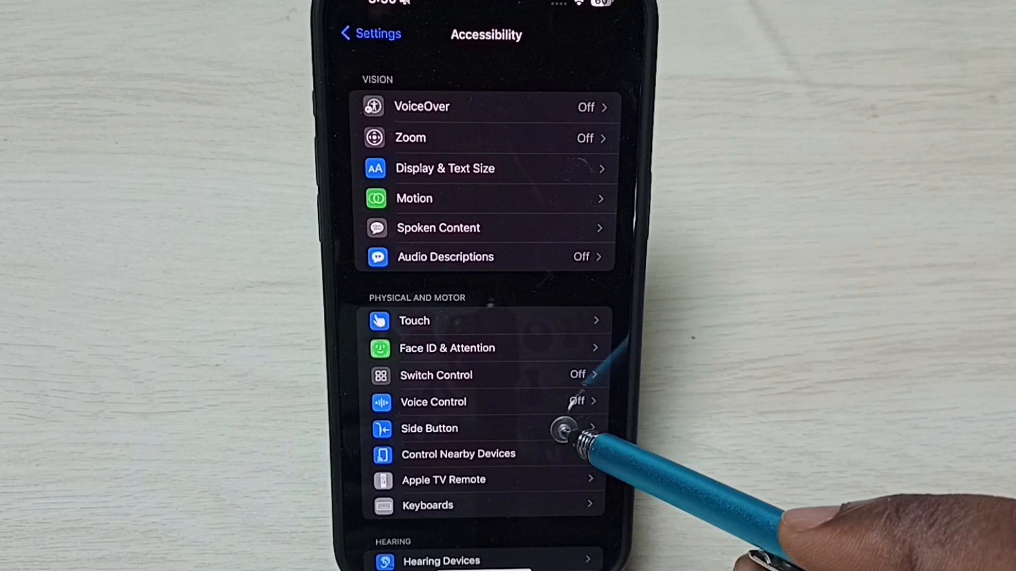
# On the Side Button page, keep click speed Default and set Press and Hold to Speak to Siri.
pyautogui.click(428, 429)
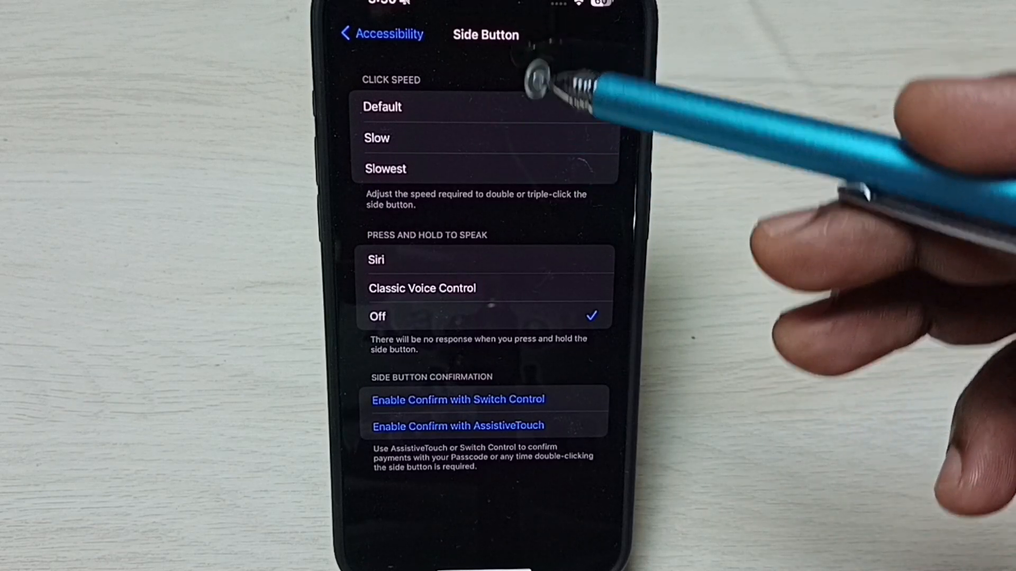
pyautogui.click(382, 106)
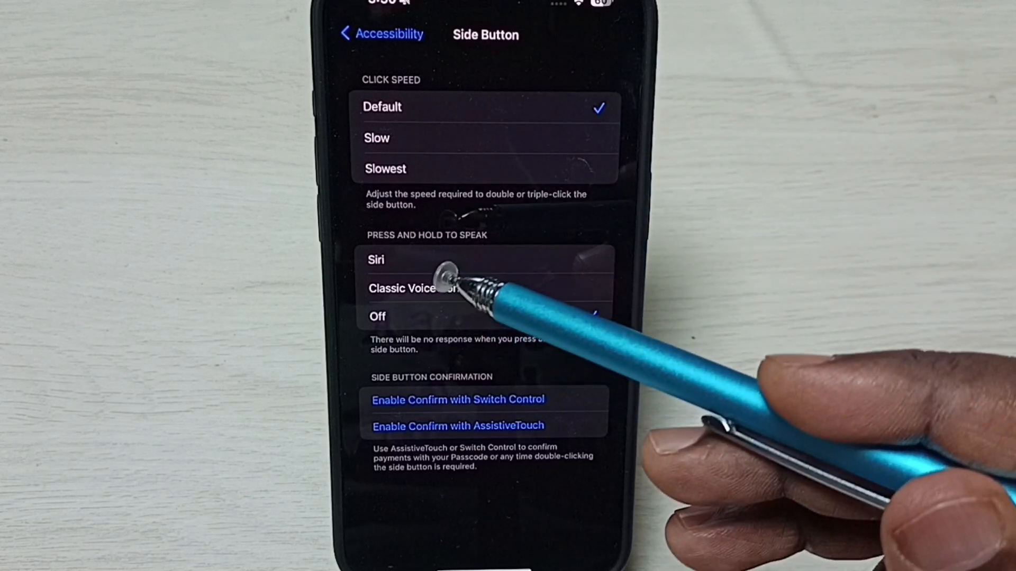
pyautogui.click(377, 316)
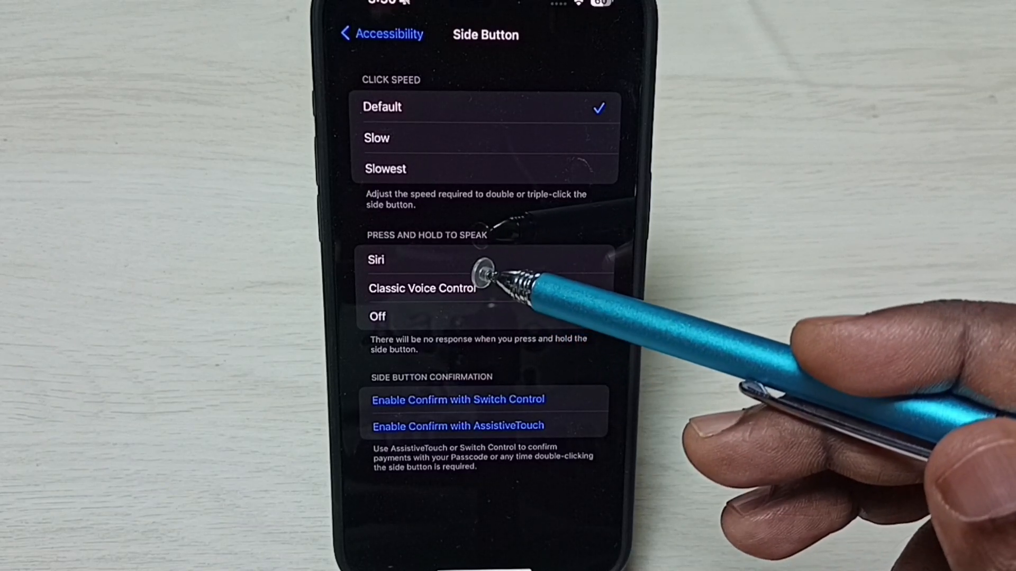
pyautogui.click(377, 316)
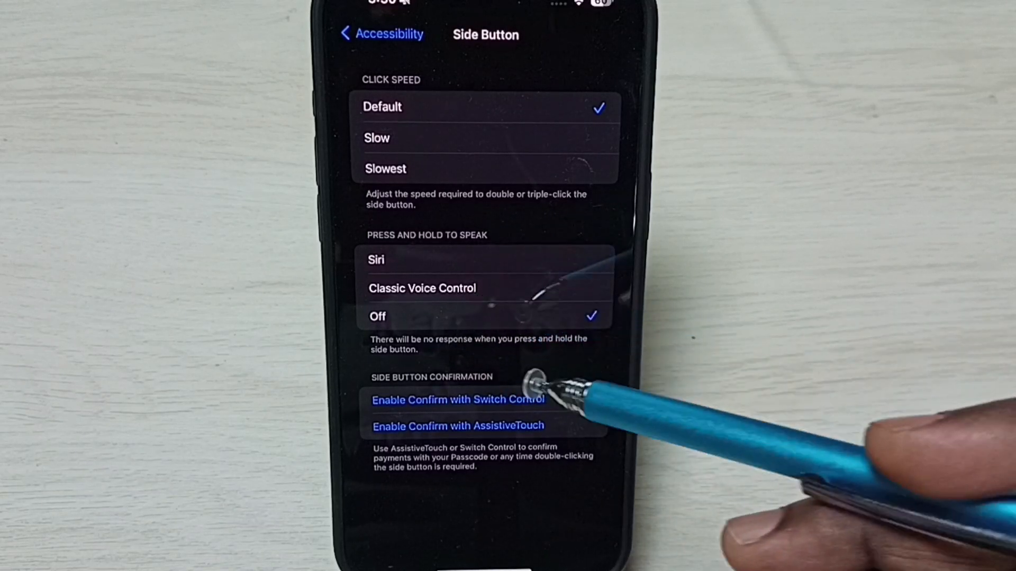
pyautogui.moveTo(622, 285)
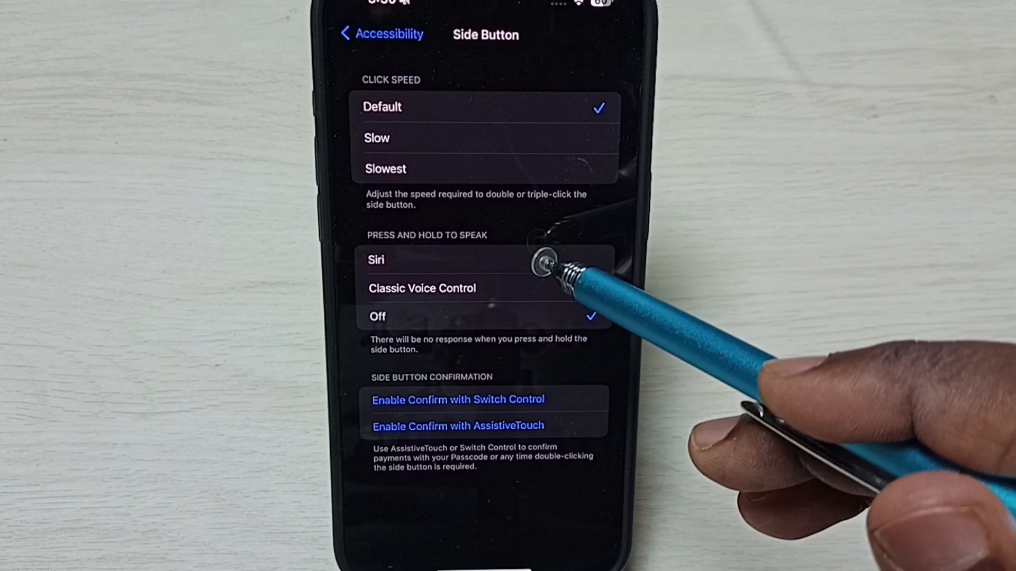
pyautogui.click(376, 260)
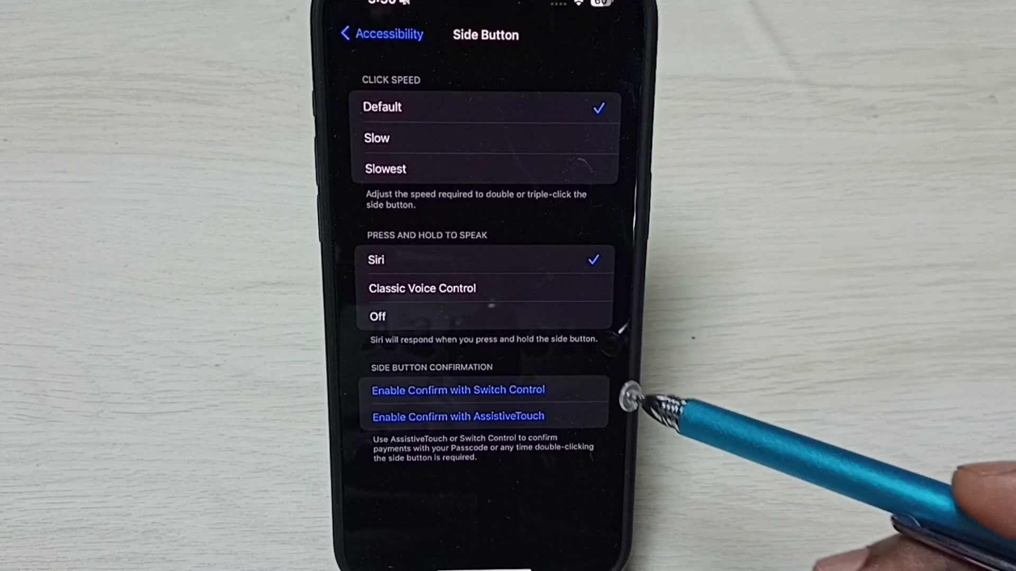
pyautogui.moveTo(641, 336)
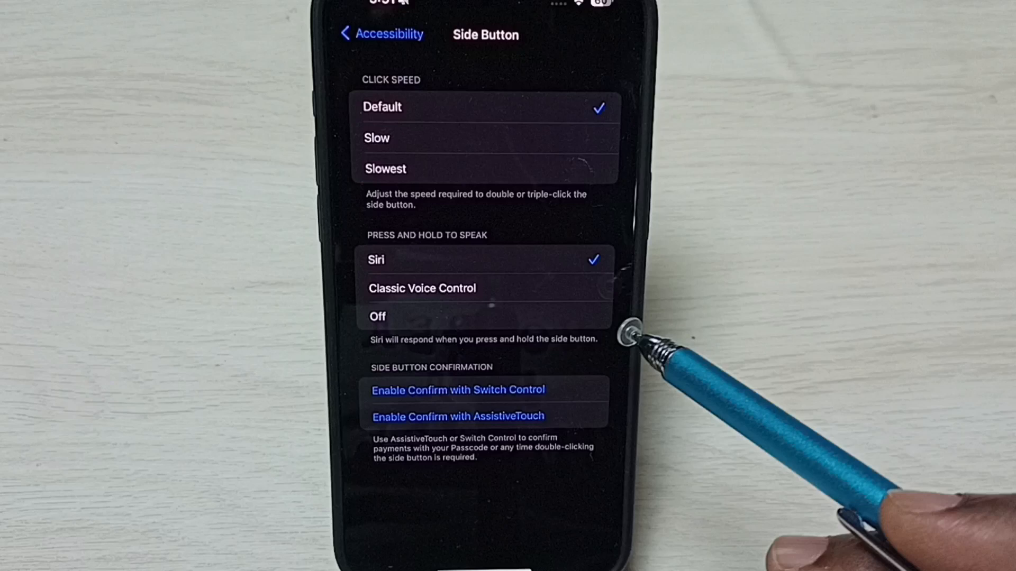